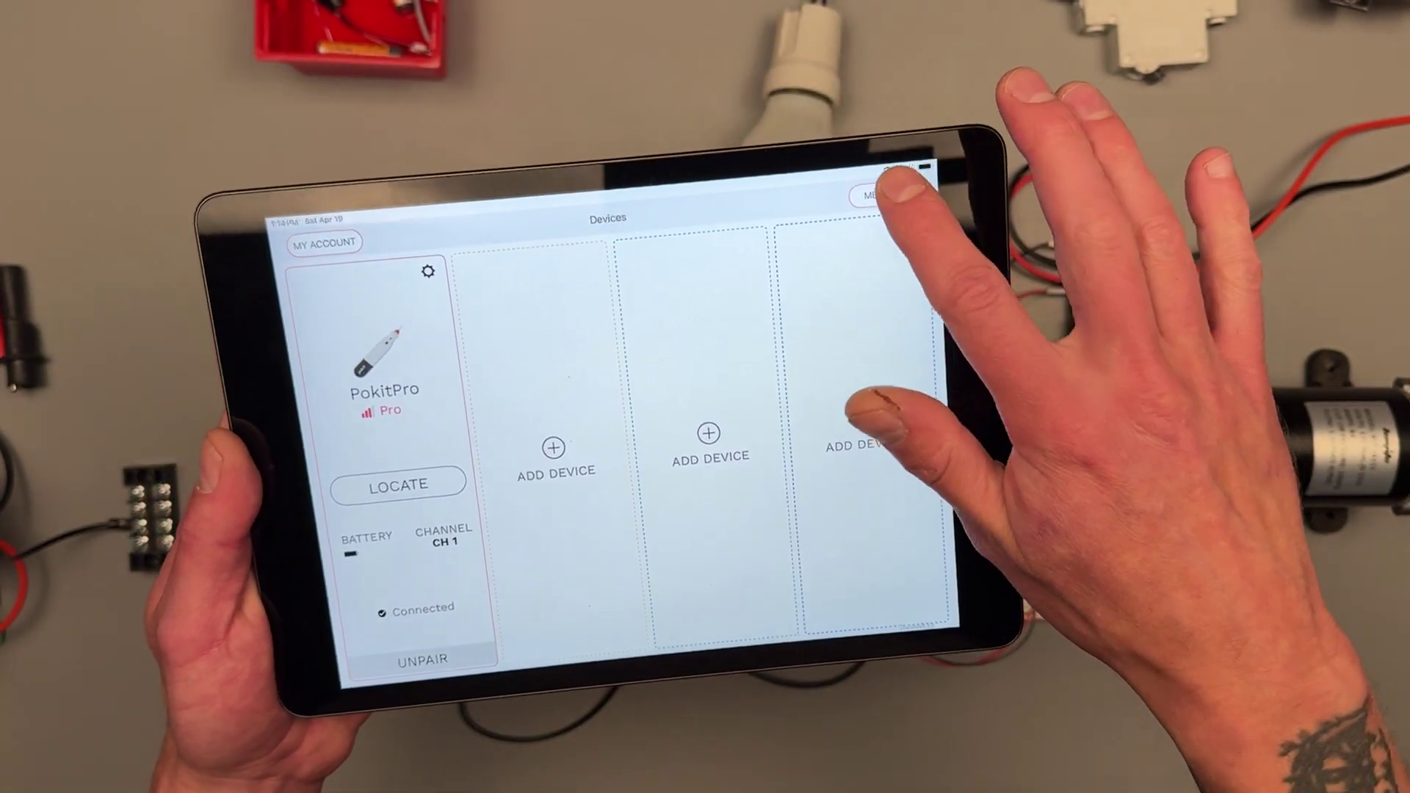
# - Show the measurement tools menu (Multimeter, Oscilloscope, Logger) from the Devices screen
pyautogui.click(880, 197)
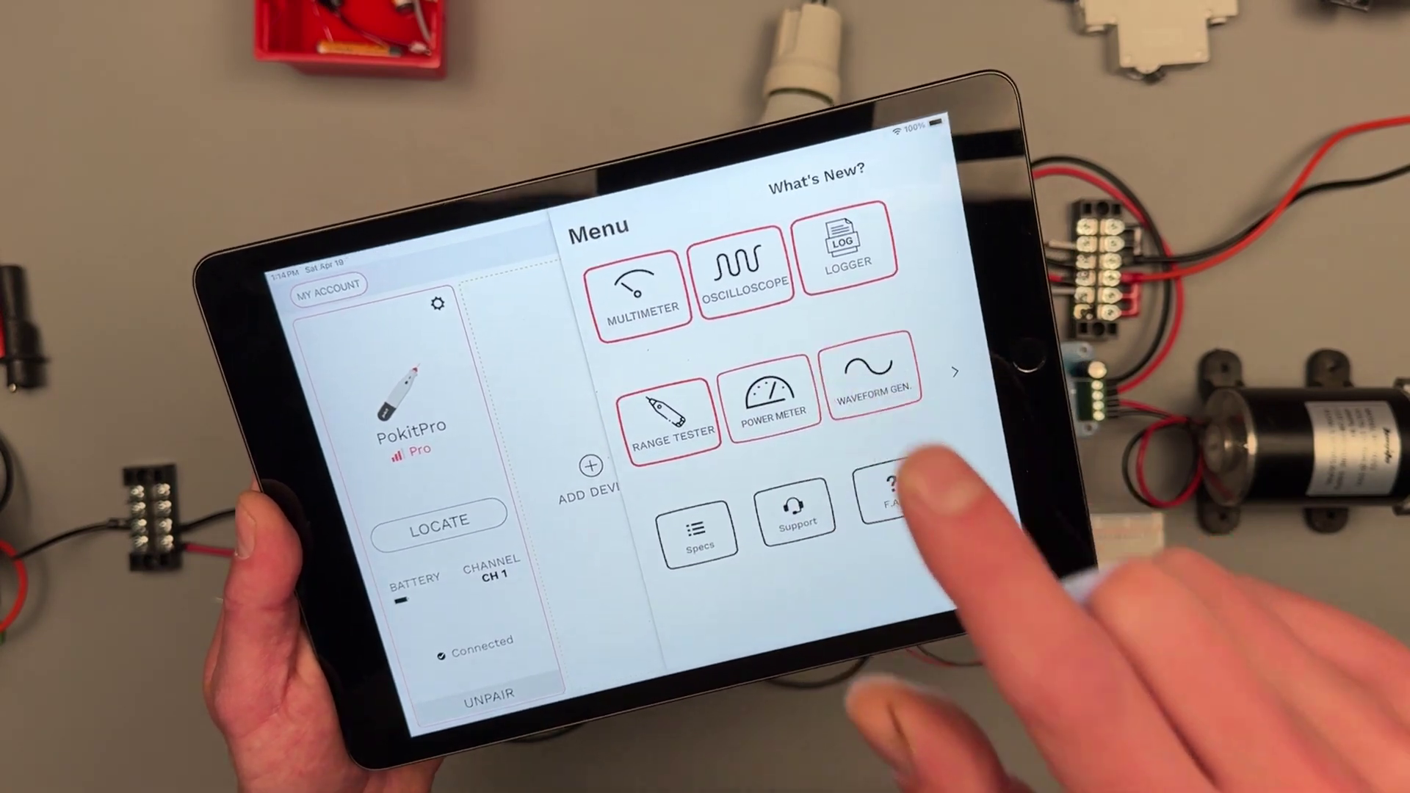
# - Start the multimeter in DC voltage mode with the Max reading function active
pyautogui.click(638, 293)
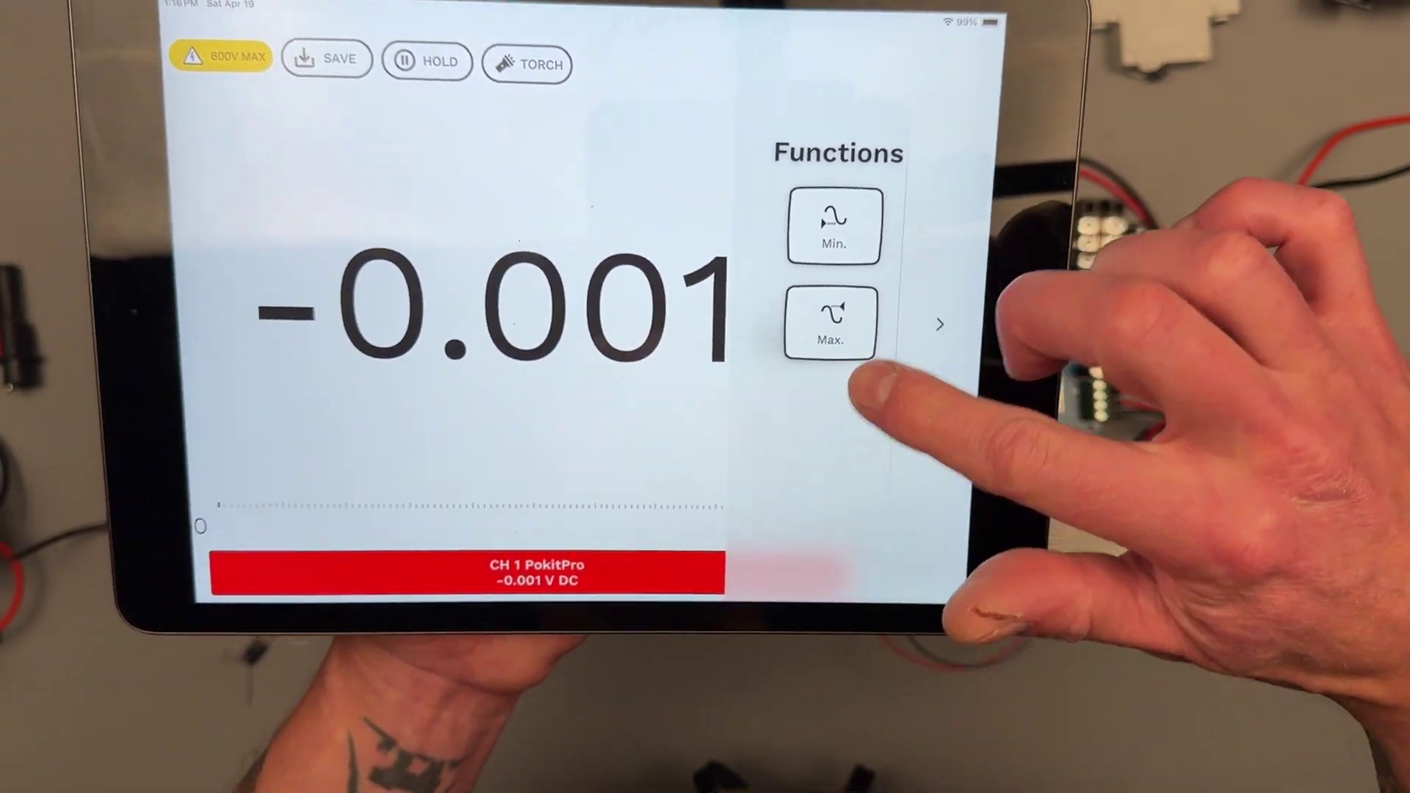
pyautogui.click(835, 326)
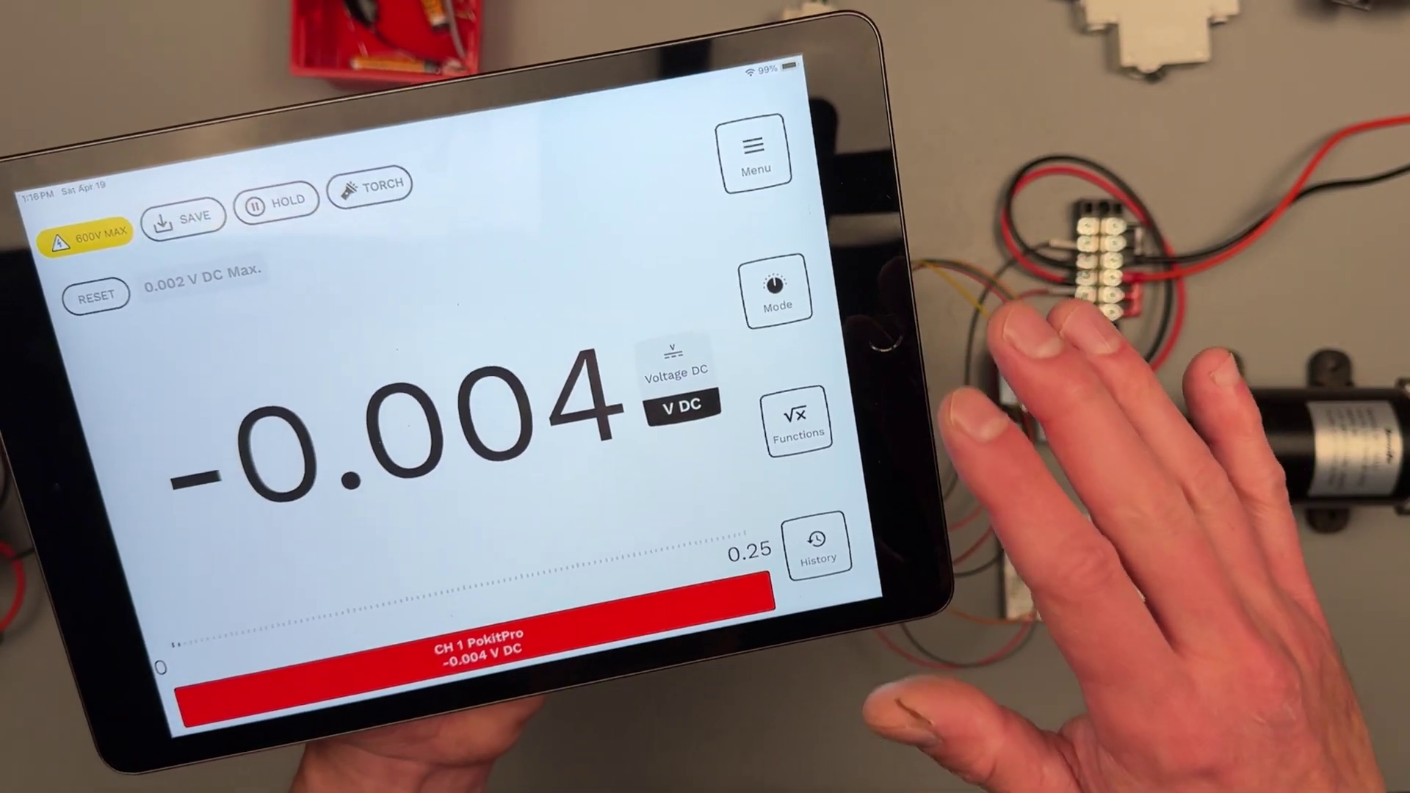
# - Check the saved 9.64 V DC reading in History, then switch the meter to Voltage AC
pyautogui.click(815, 550)
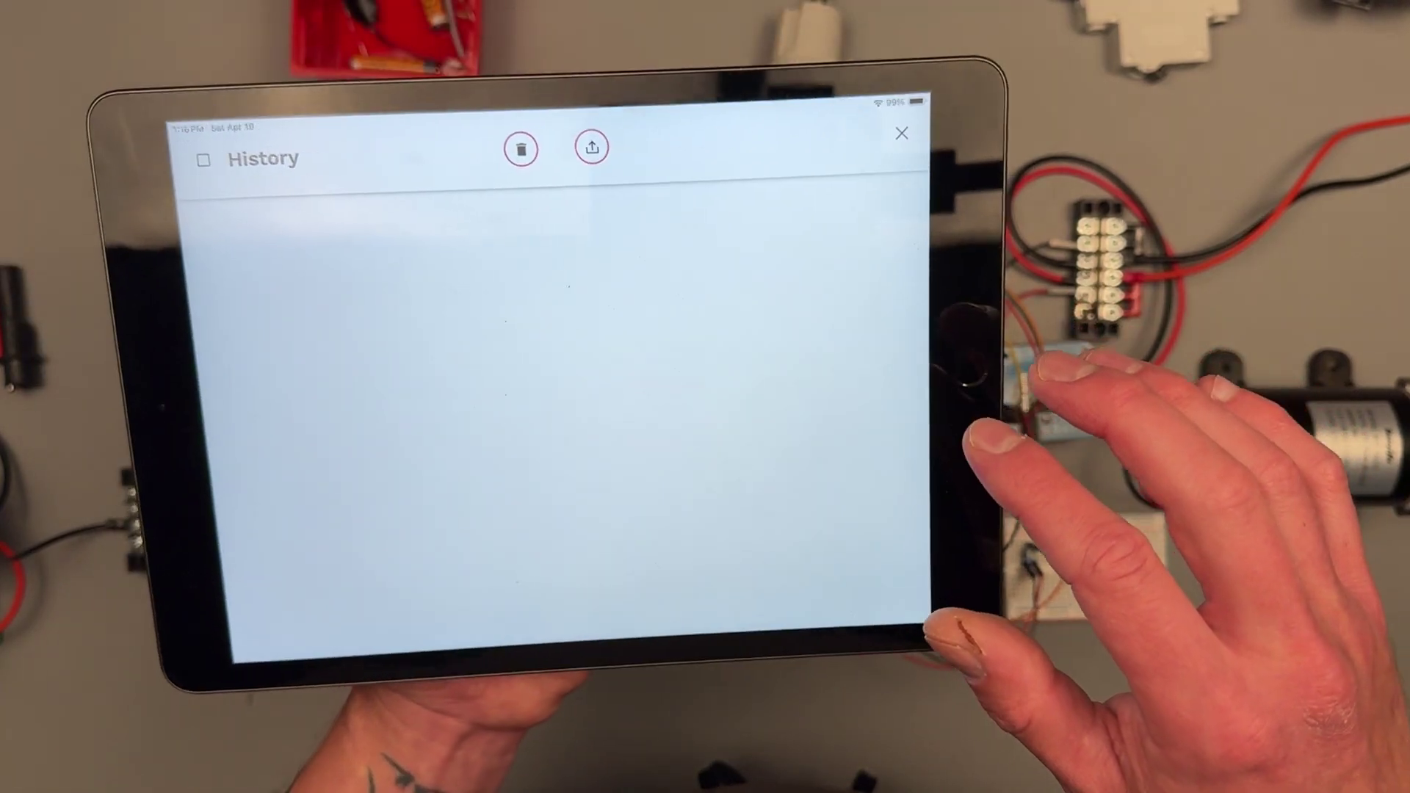
pyautogui.click(899, 136)
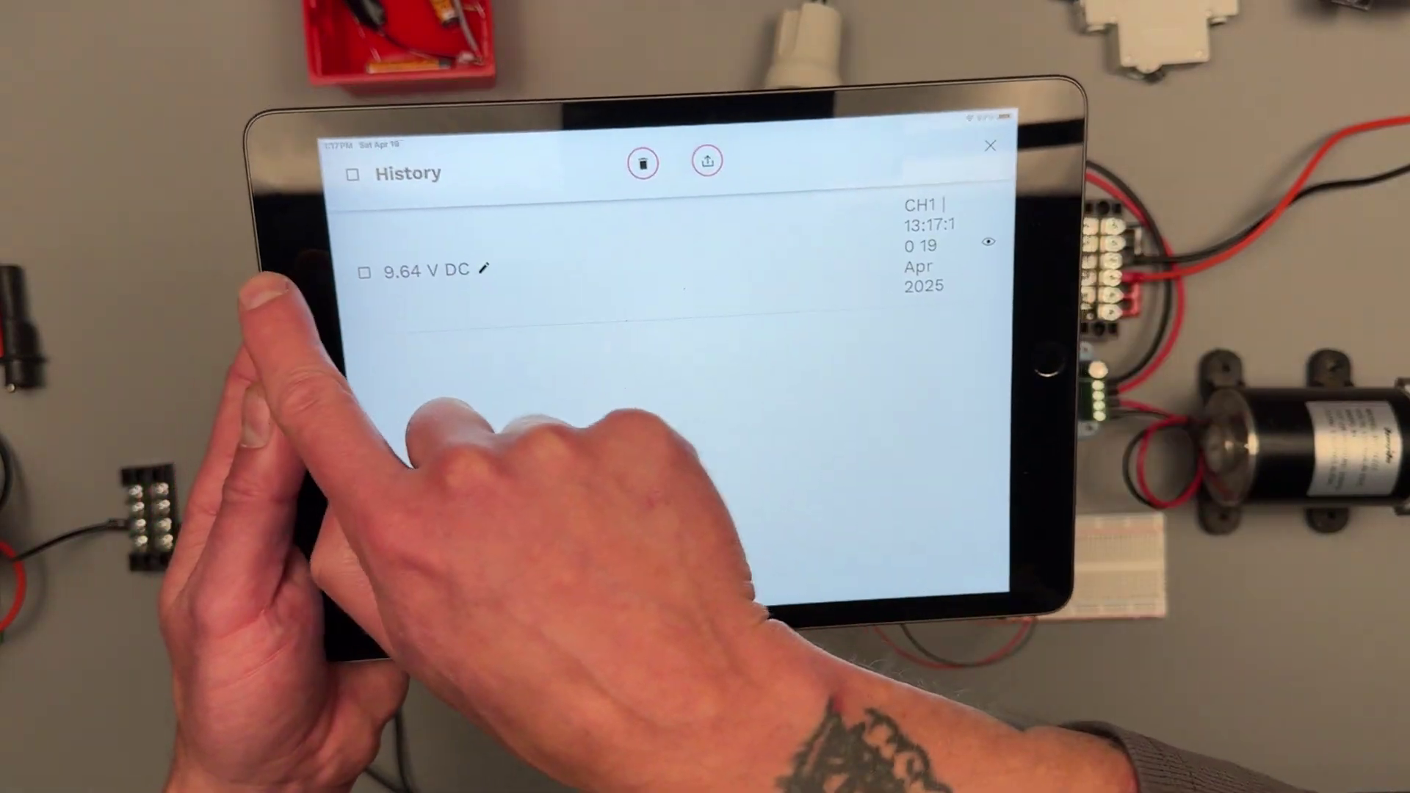
pyautogui.click(422, 270)
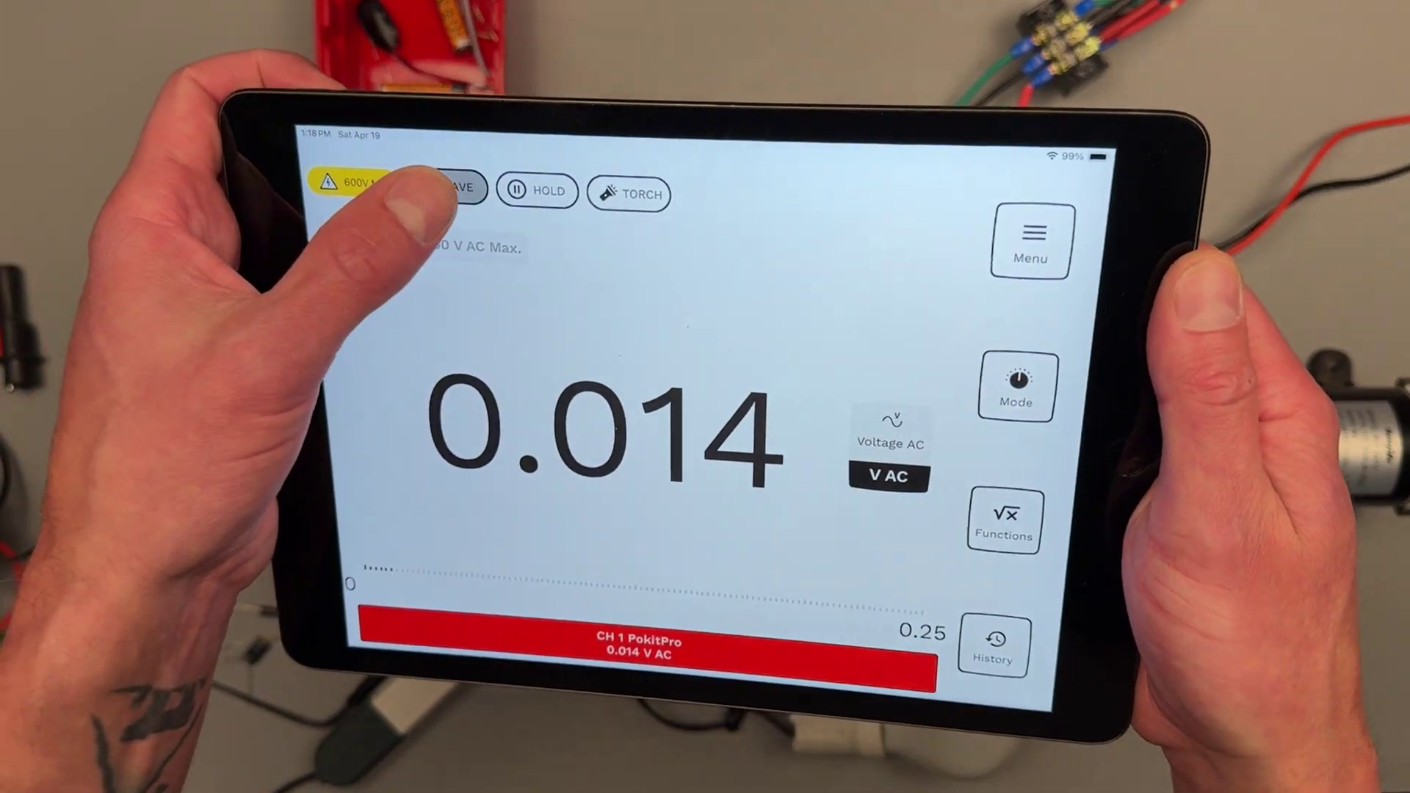
# - Save the 0.014 V AC reading and select all entries in the History list
pyautogui.click(997, 647)
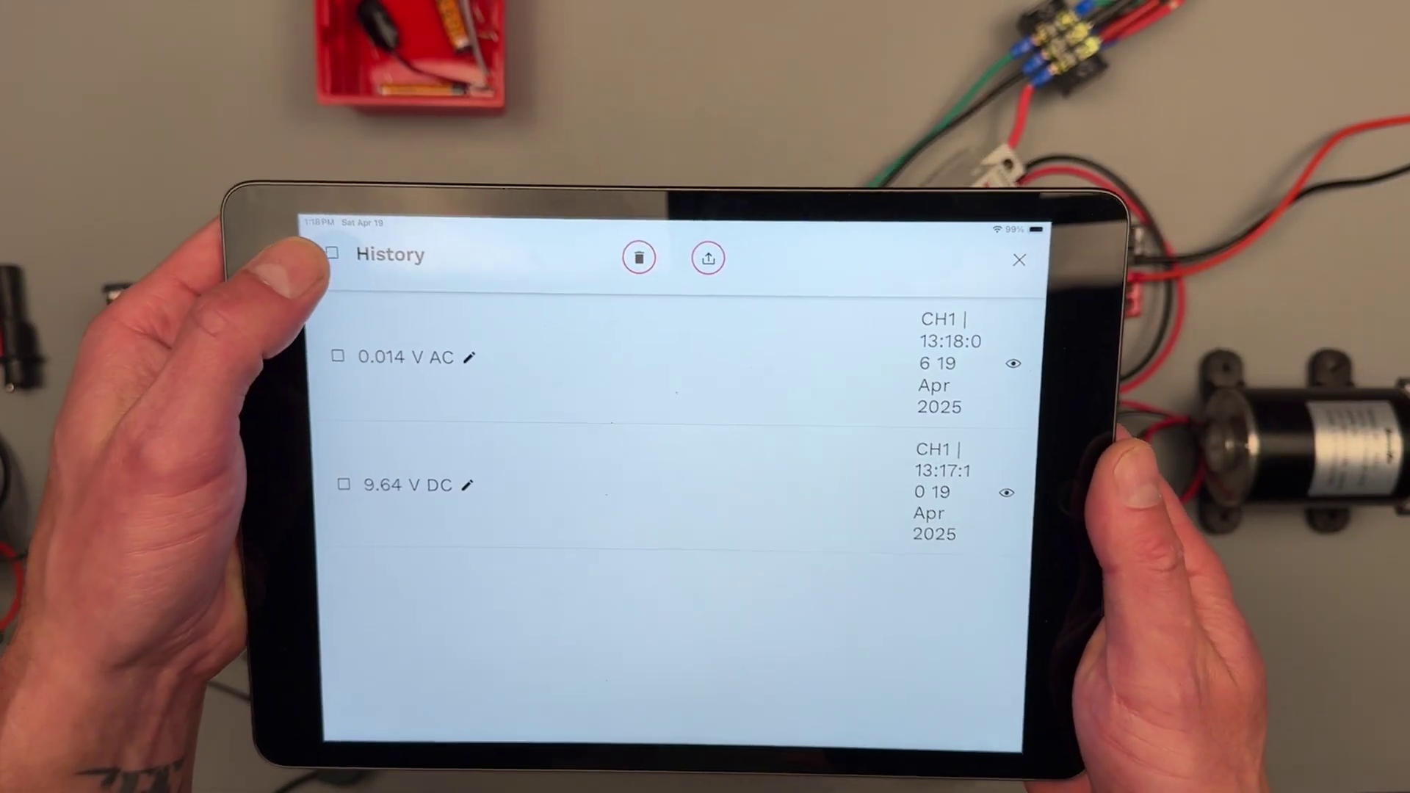
pyautogui.click(334, 255)
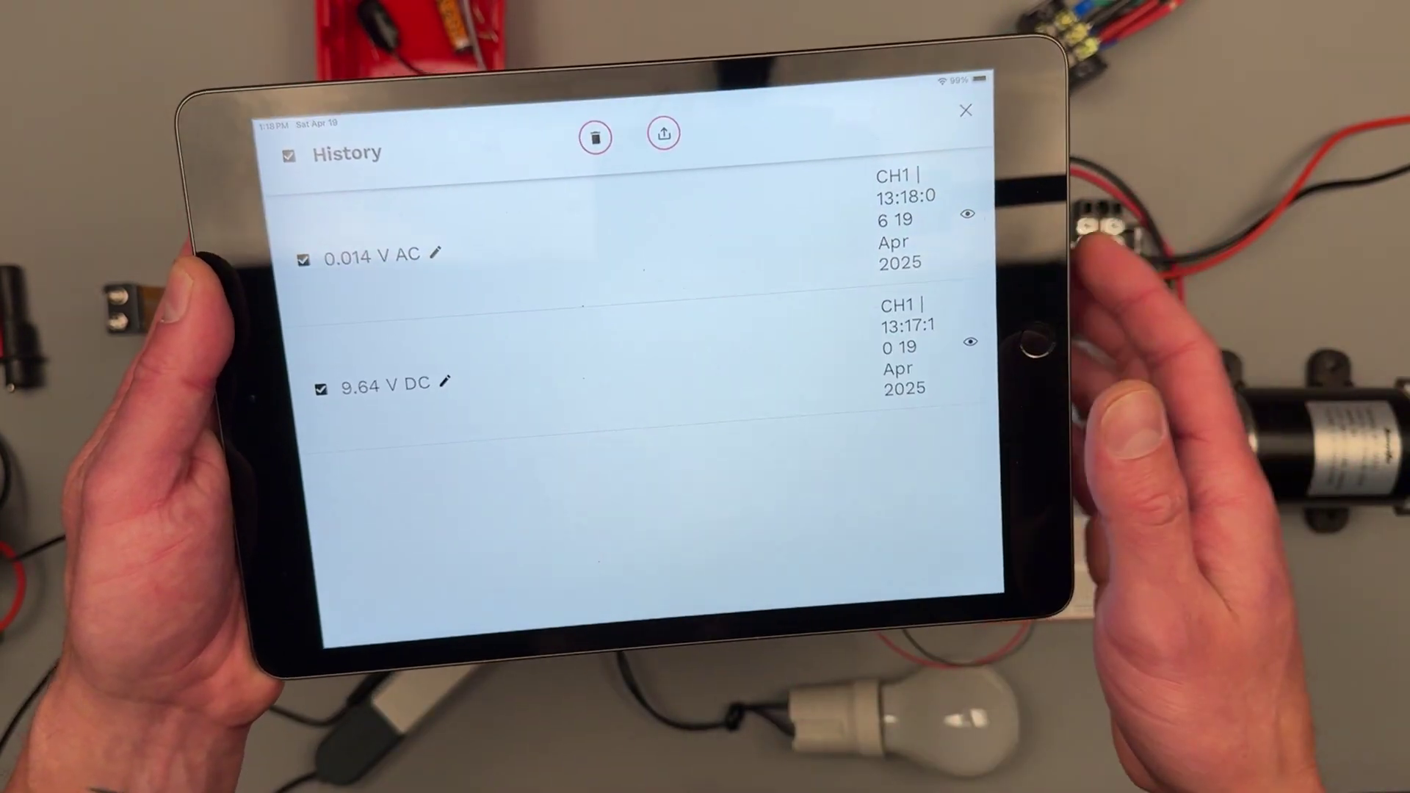
pyautogui.click(963, 113)
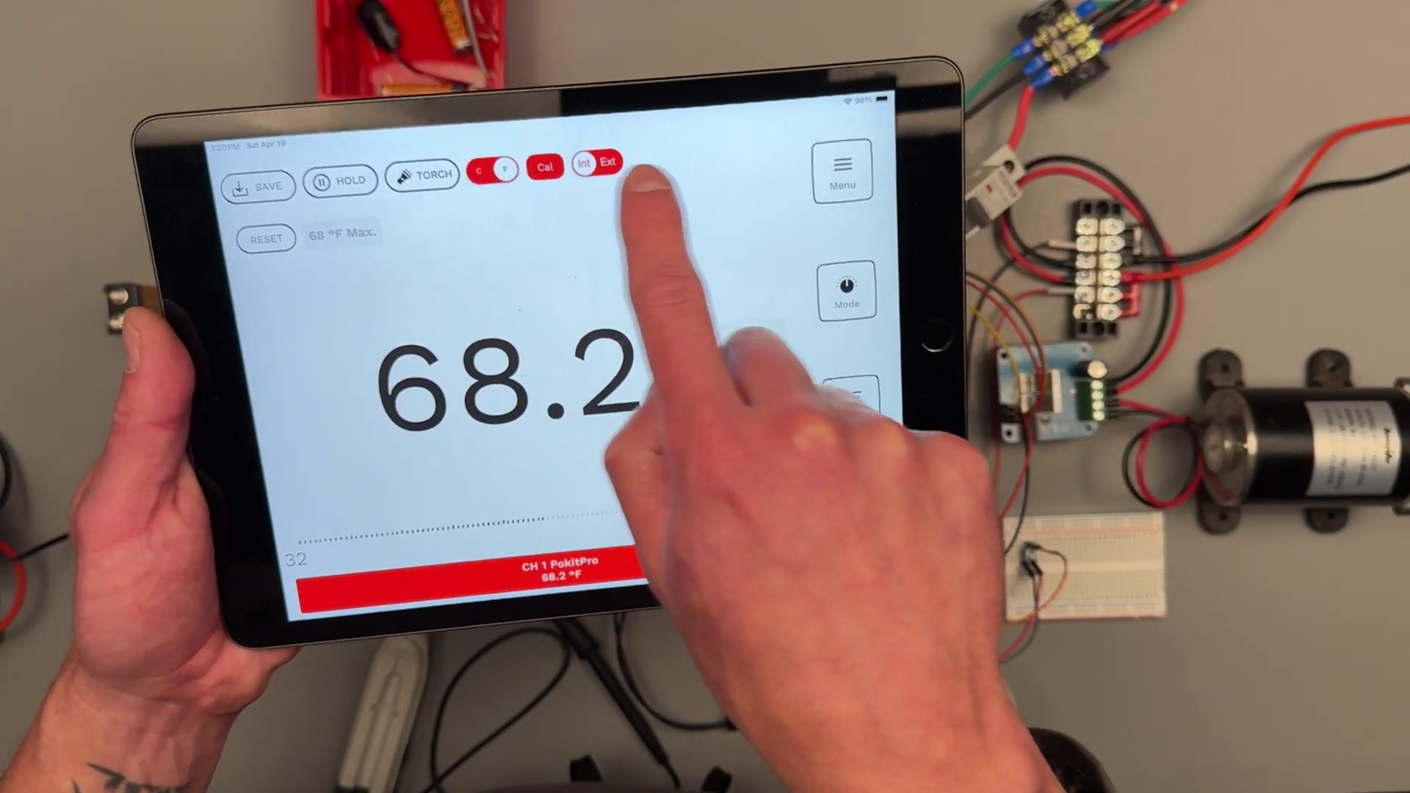
# - Toggle Int/Ext temperature sensing and bring up the measurement mode panel
pyautogui.click(540, 171)
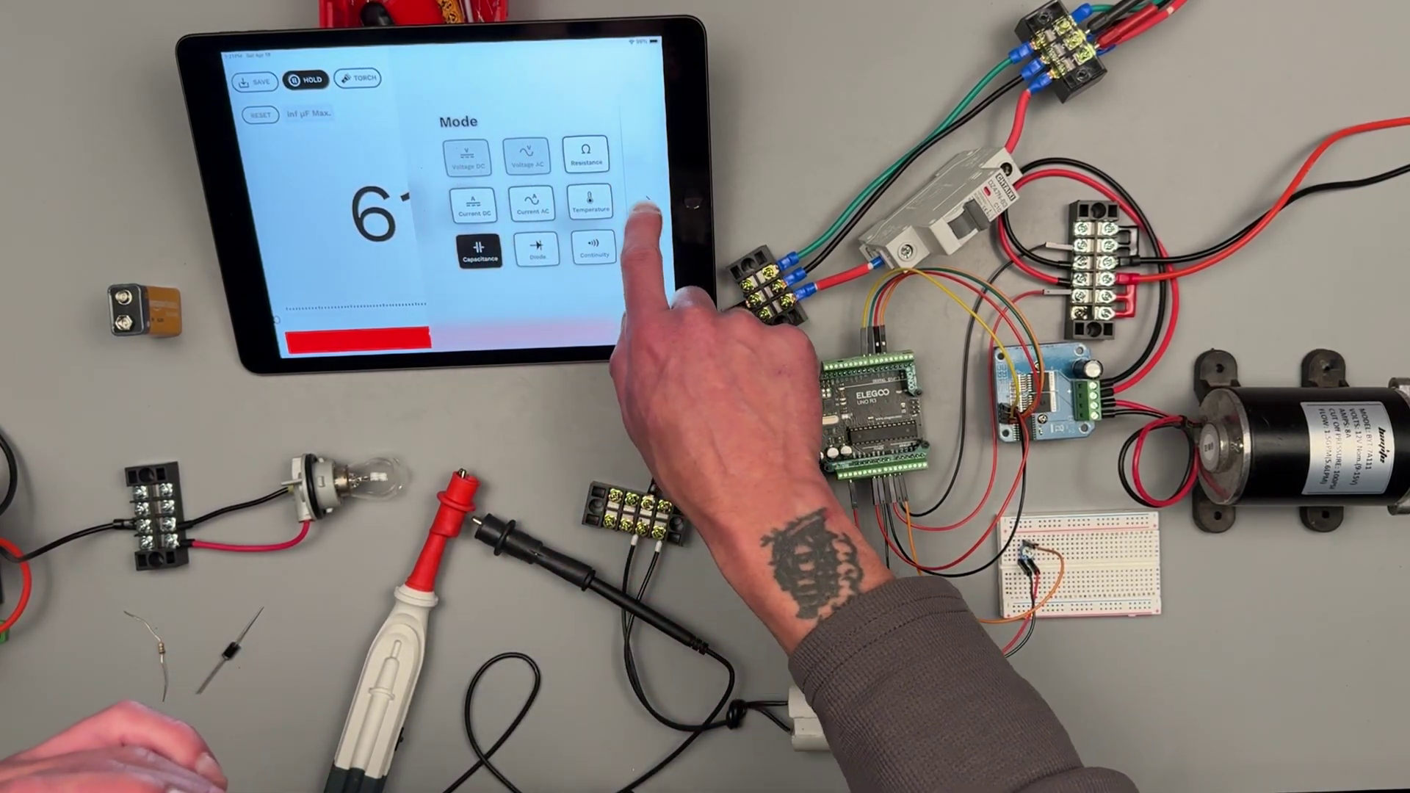
pyautogui.click(538, 252)
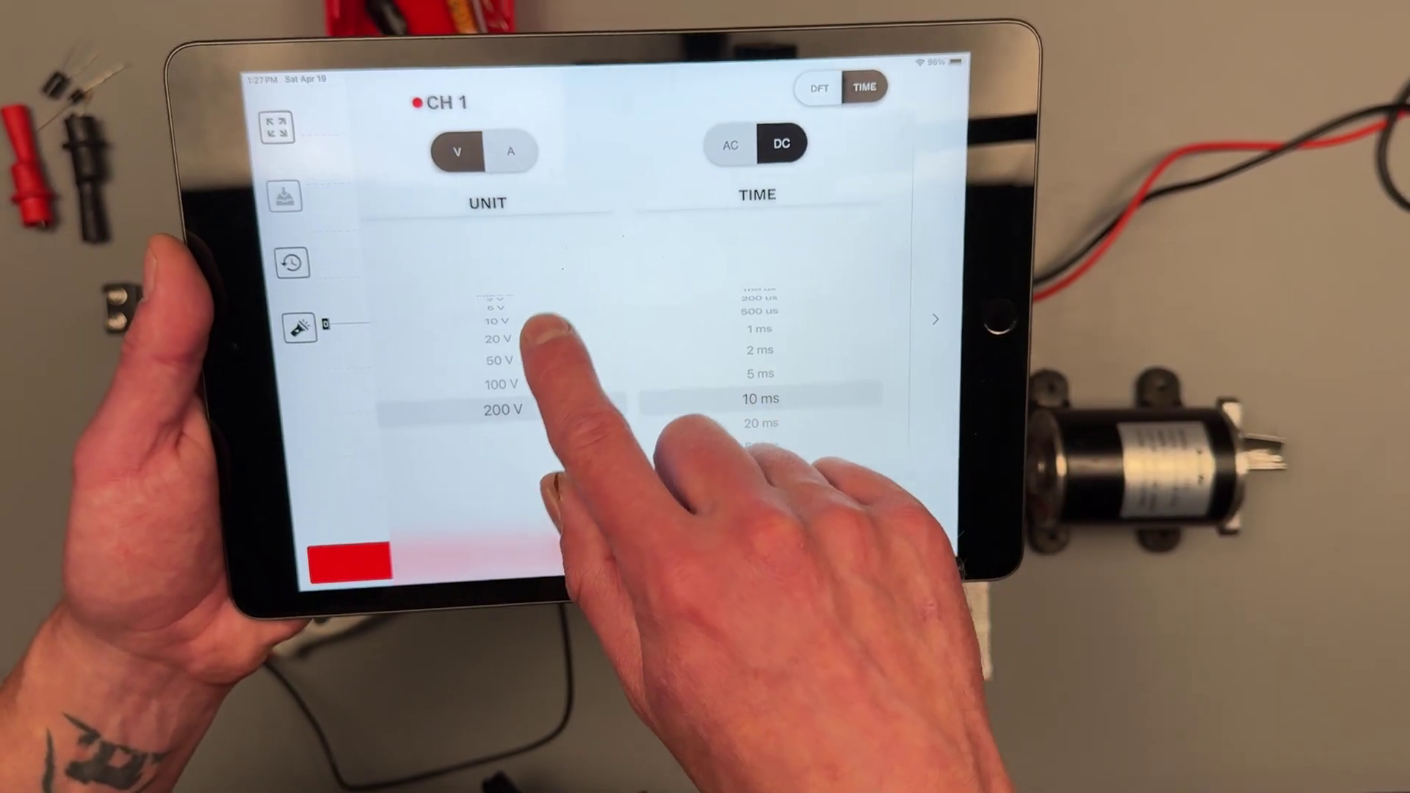
# - Lower channel 1's DC range to 10 V and set the timebase to about 10 ms per division
pyautogui.scroll(-3)
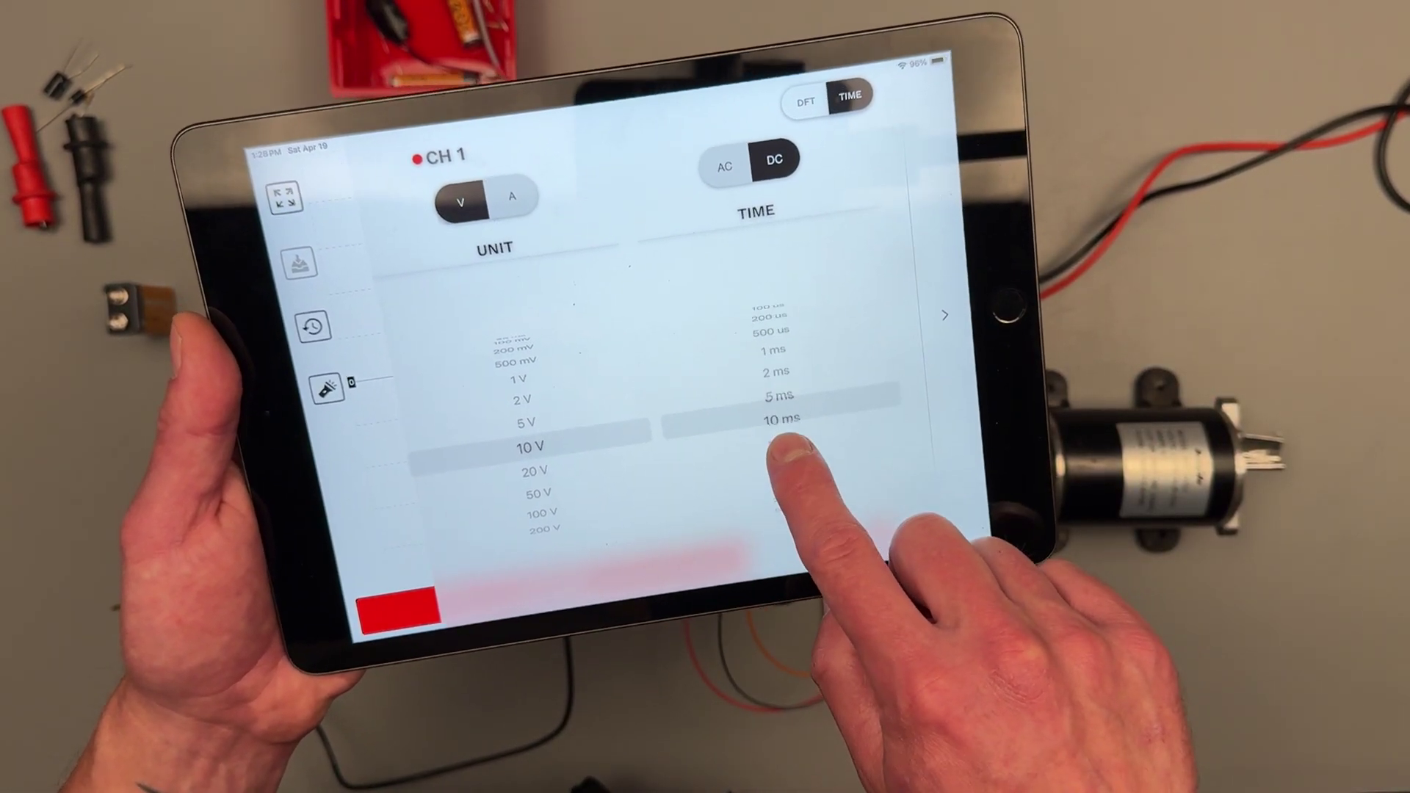
pyautogui.click(820, 102)
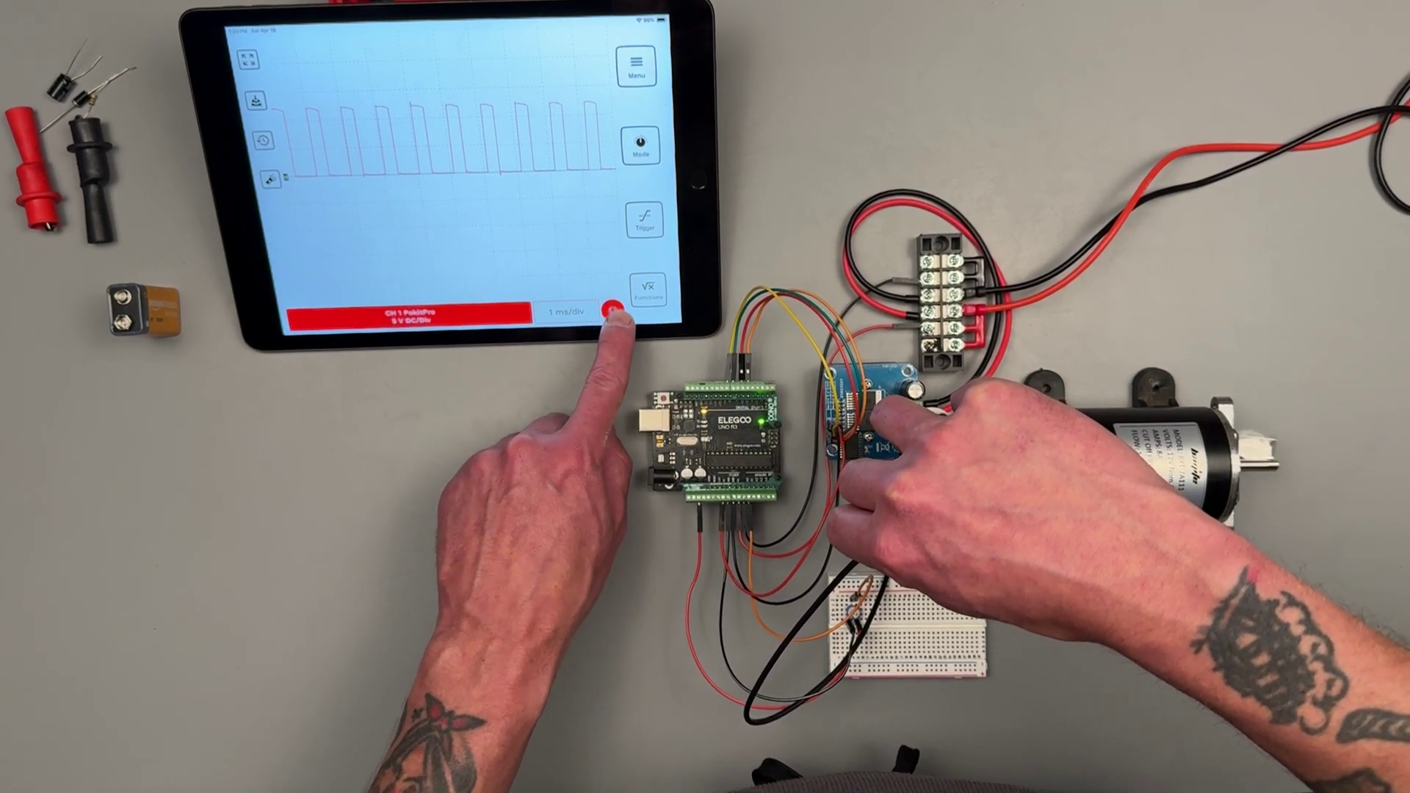
# - Run live capture so the Arduino square wave appears at 5 V DC and 1 ms per division
pyautogui.click(608, 313)
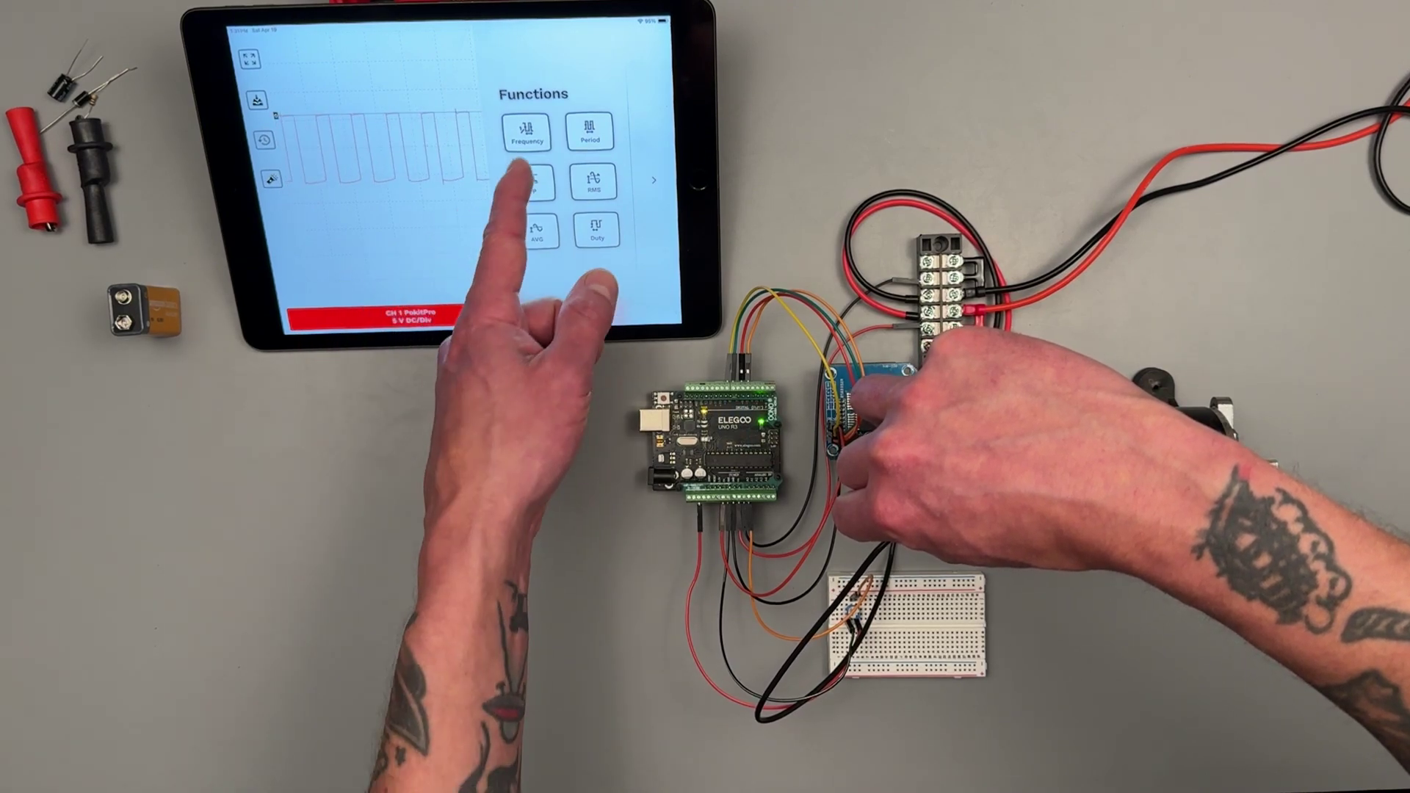
# - Enable Frequency and Duty measurements for channel 1's square-wave trace
pyautogui.click(527, 132)
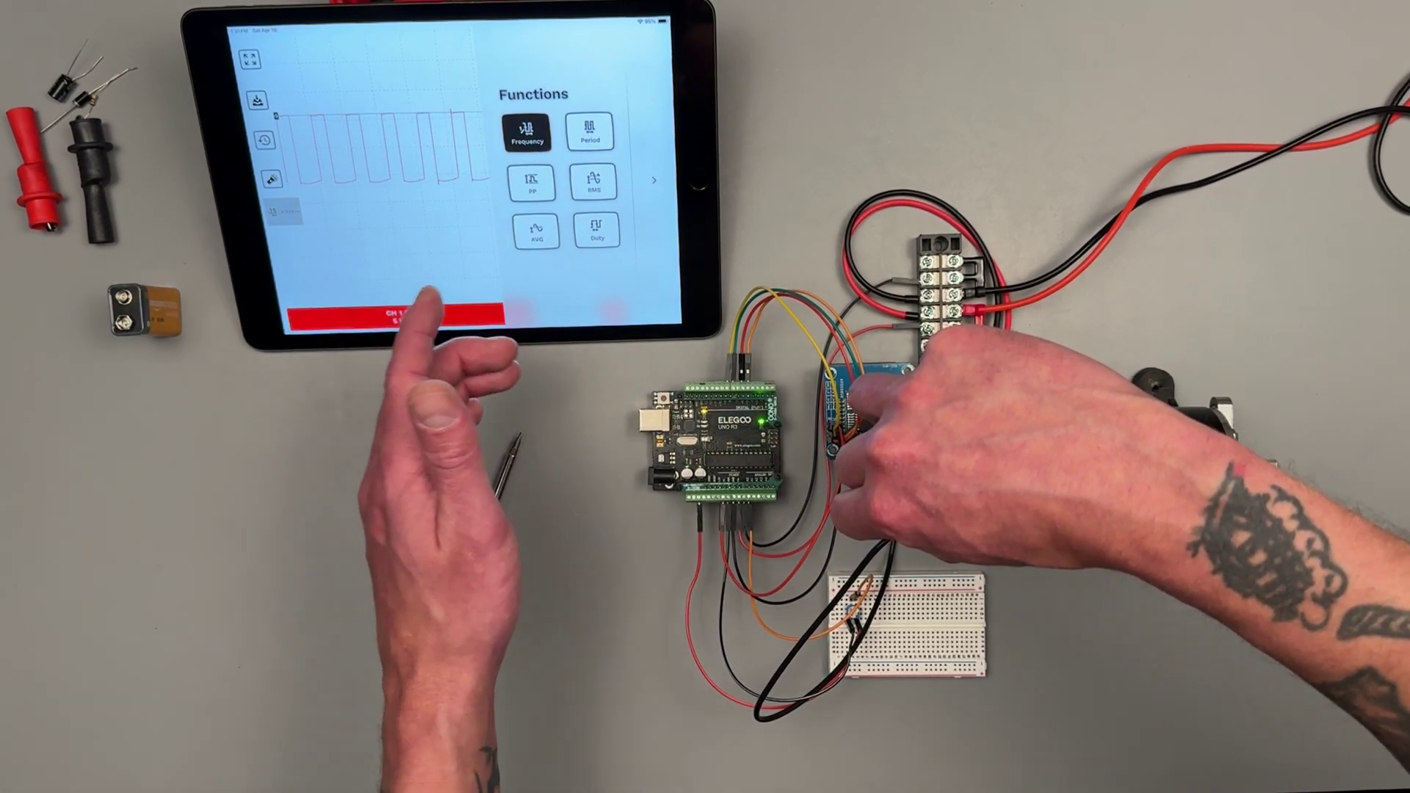
pyautogui.click(596, 230)
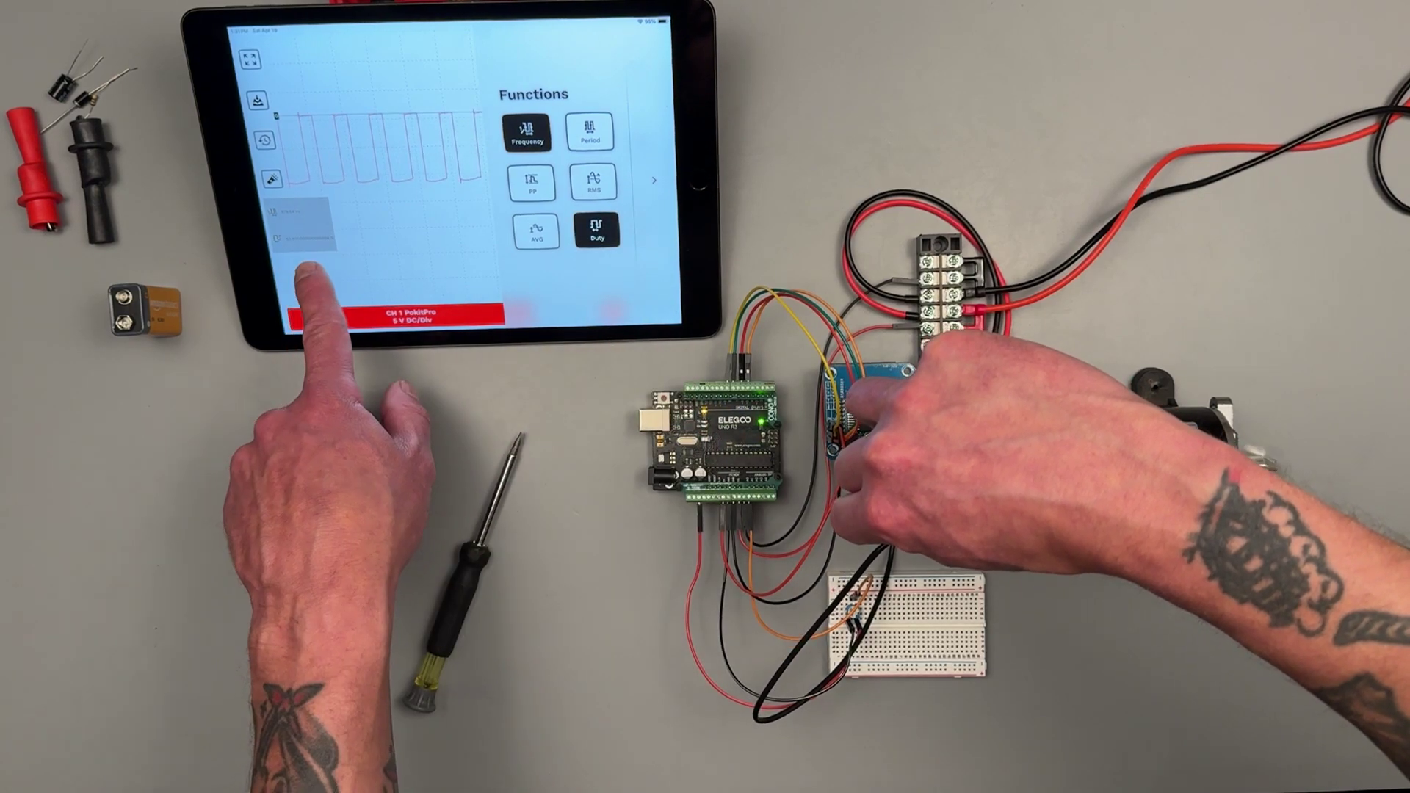